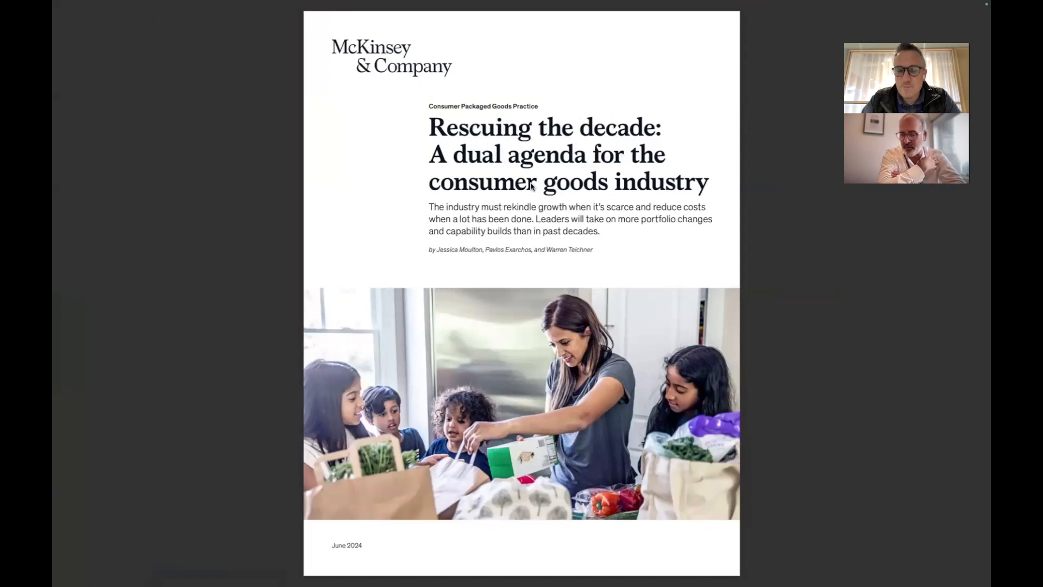
- Page through the generative AI report to reach 'The time to act is now'
scroll("down", 3)
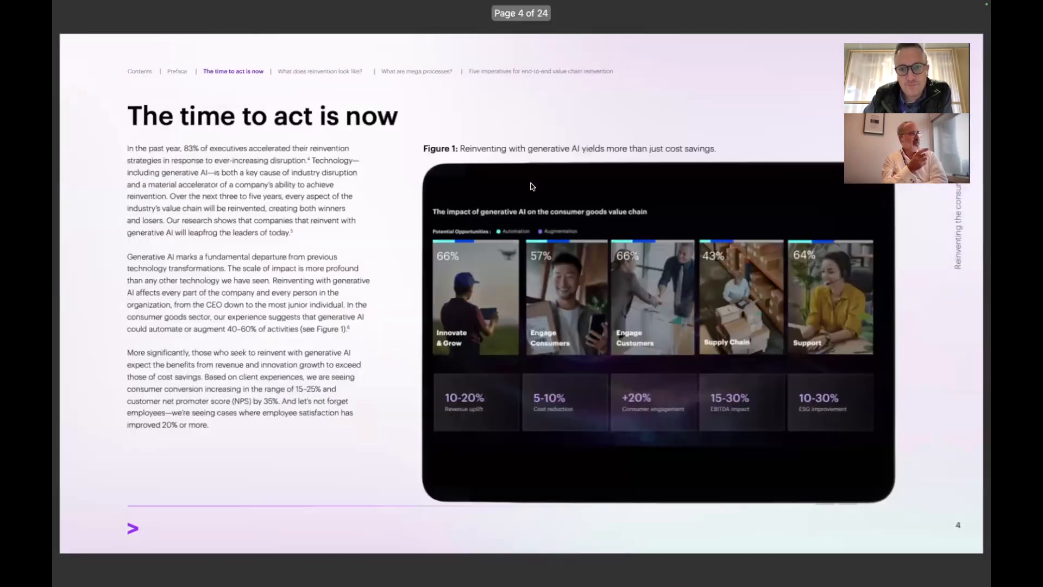
key("right")
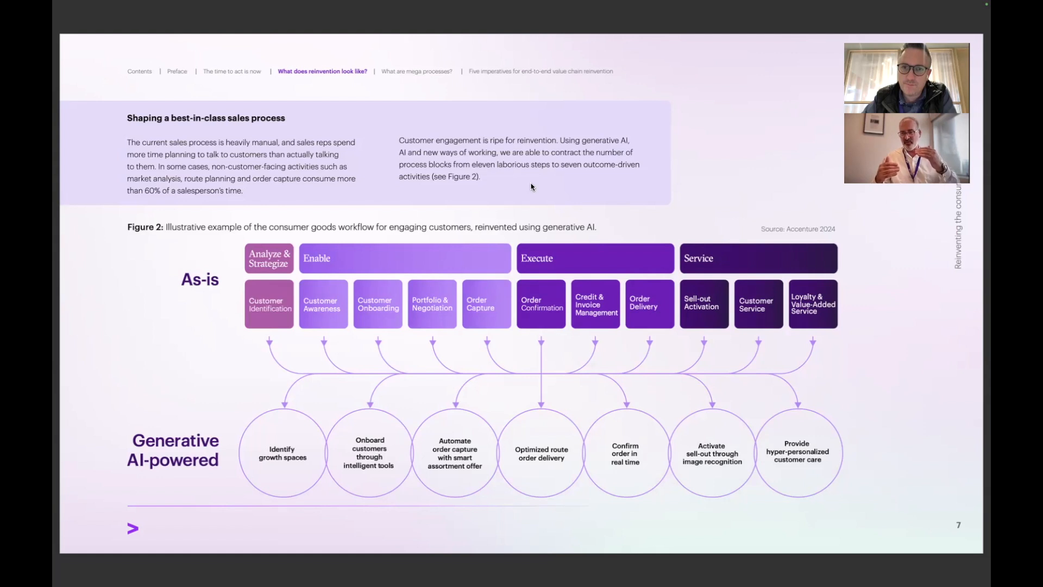
mouse_move(487, 117)
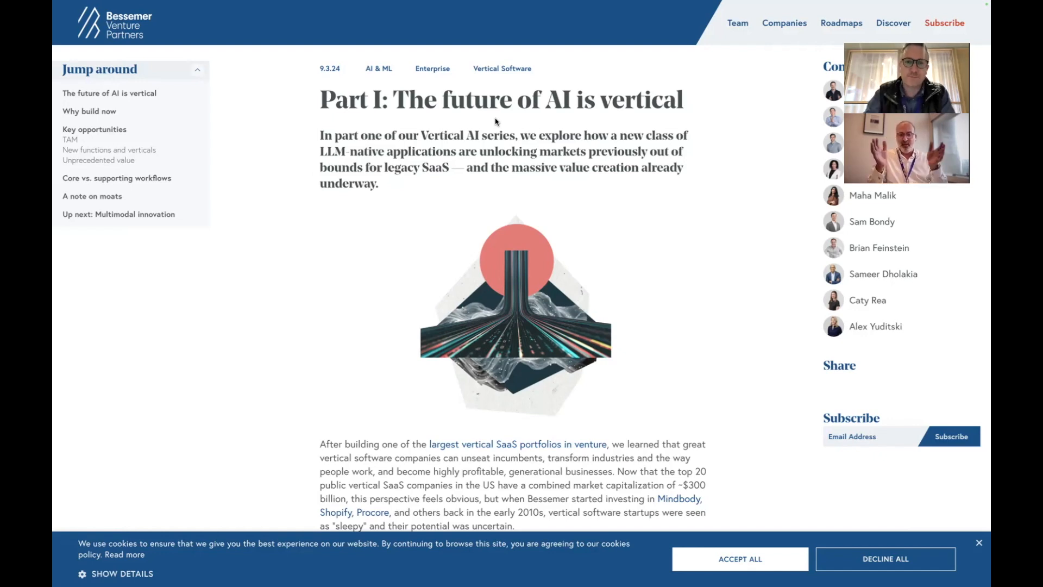
- Scroll the Atlas article past Key opportunities to 'Vertical AI for core vs. supporting workflows'
scroll("down", 3)
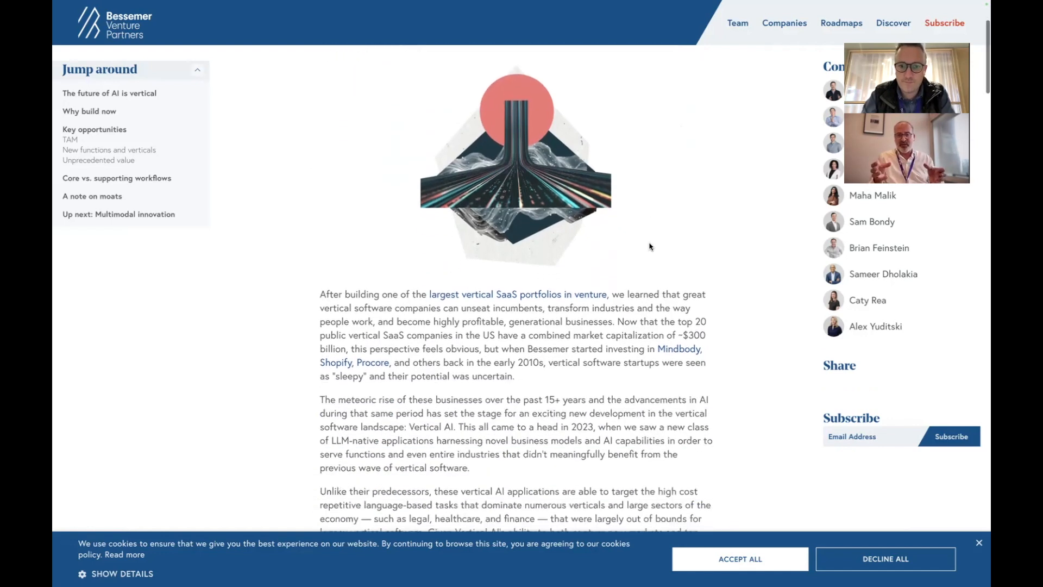
scroll("down", 3)
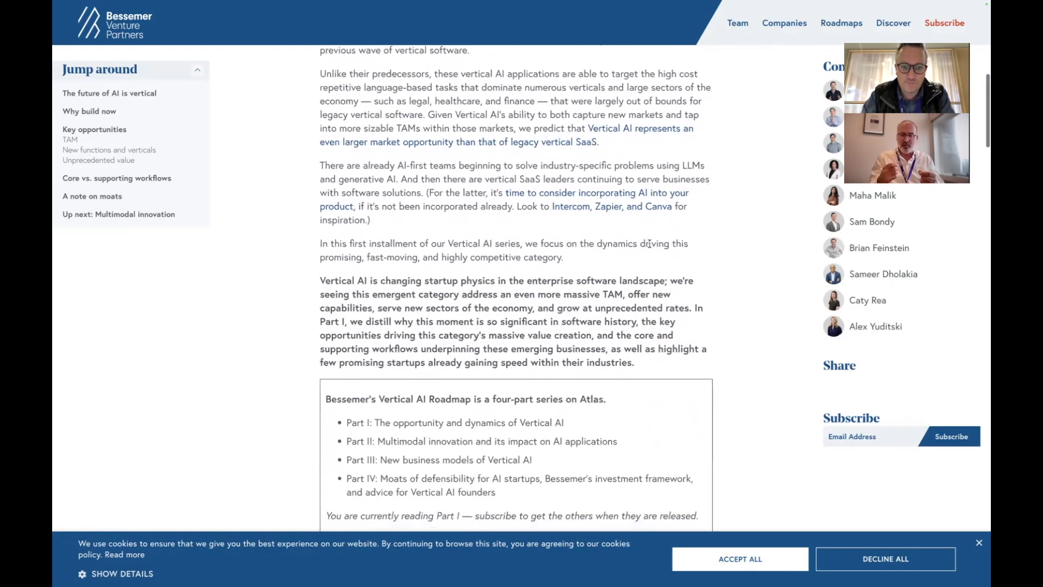
scroll("down", 3)
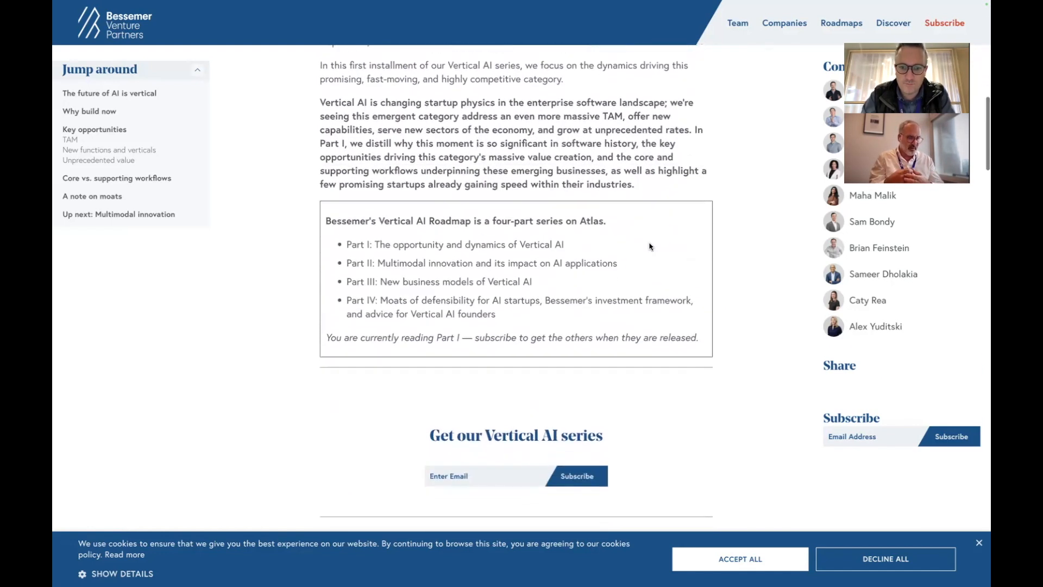
scroll("down", 3)
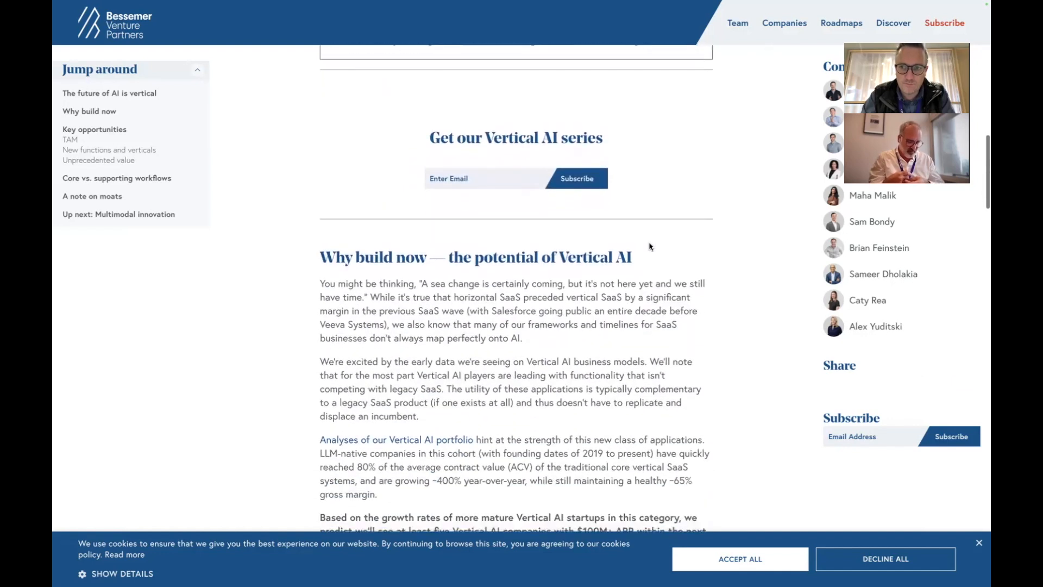
scroll("down", 3)
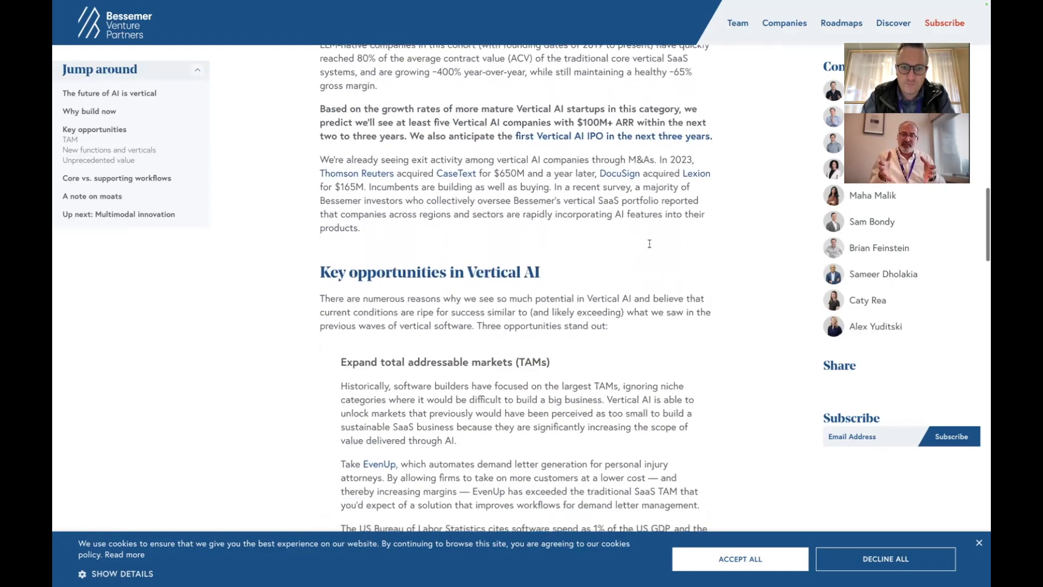
scroll("down", 3)
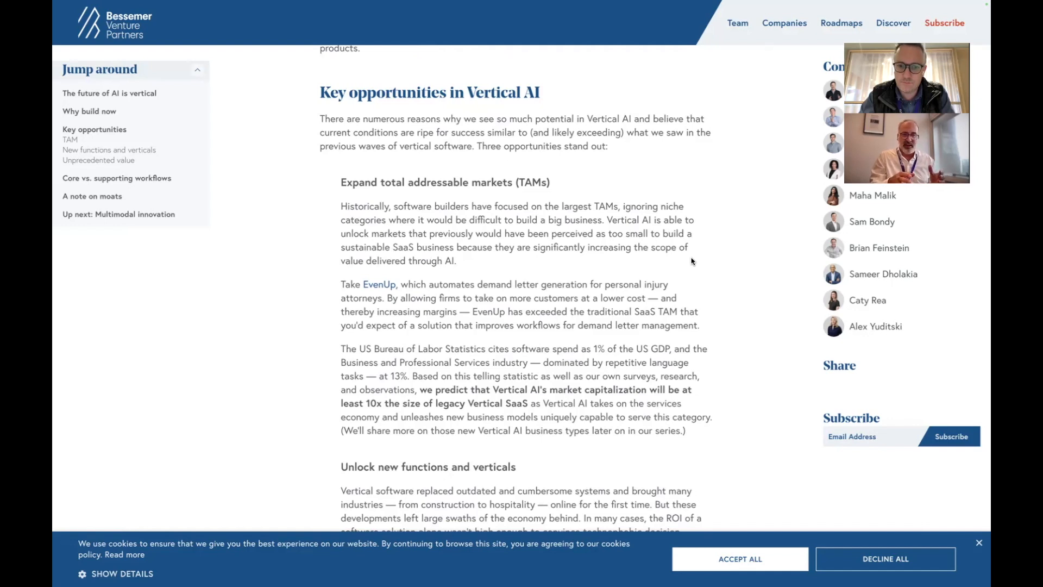
scroll("down", 3)
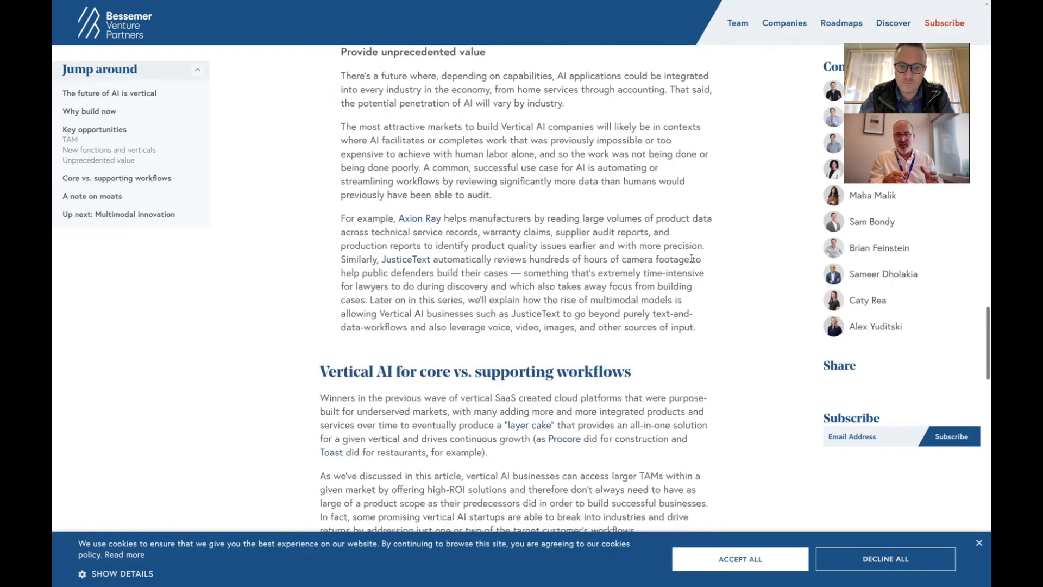
scroll("down", 3)
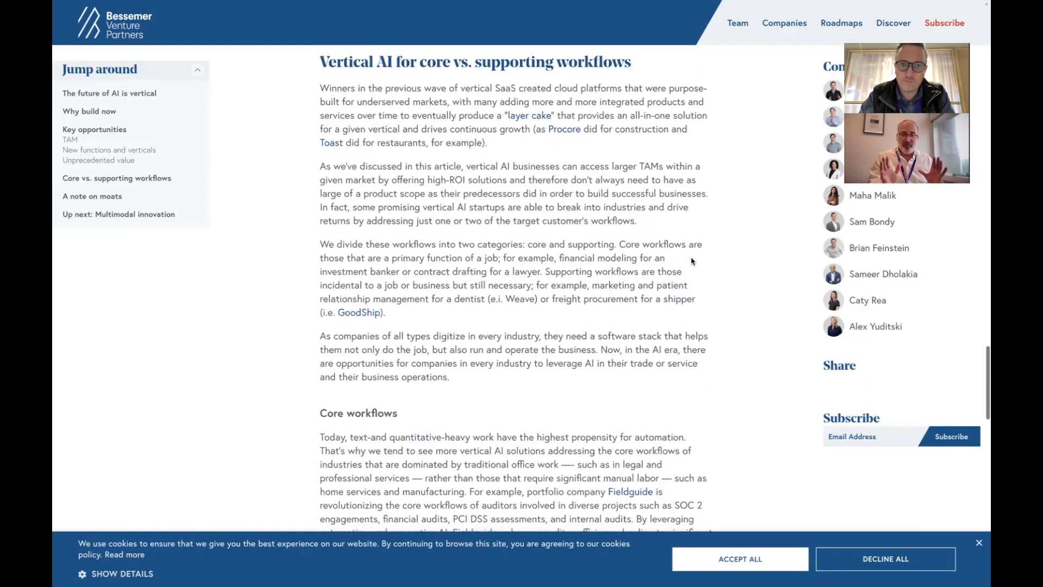